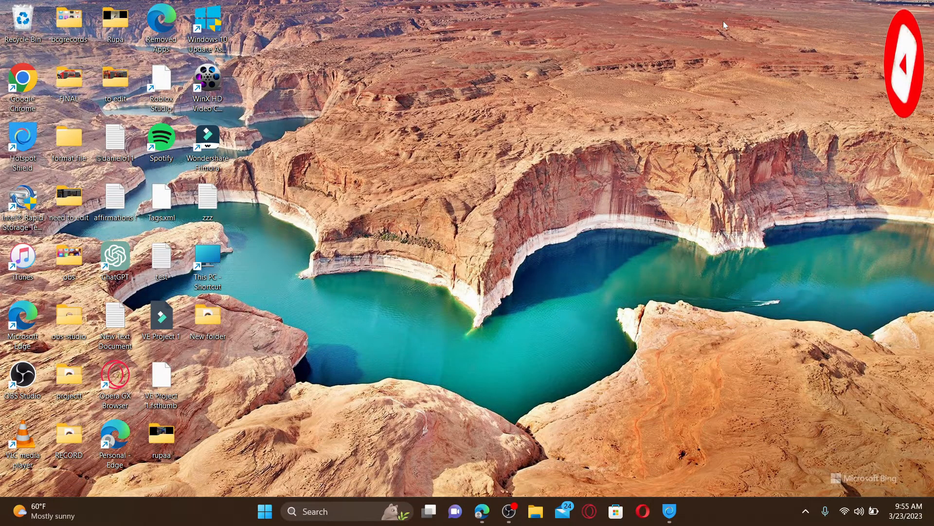
{"action": "mouse_move", "coordinate": [431, 354]}
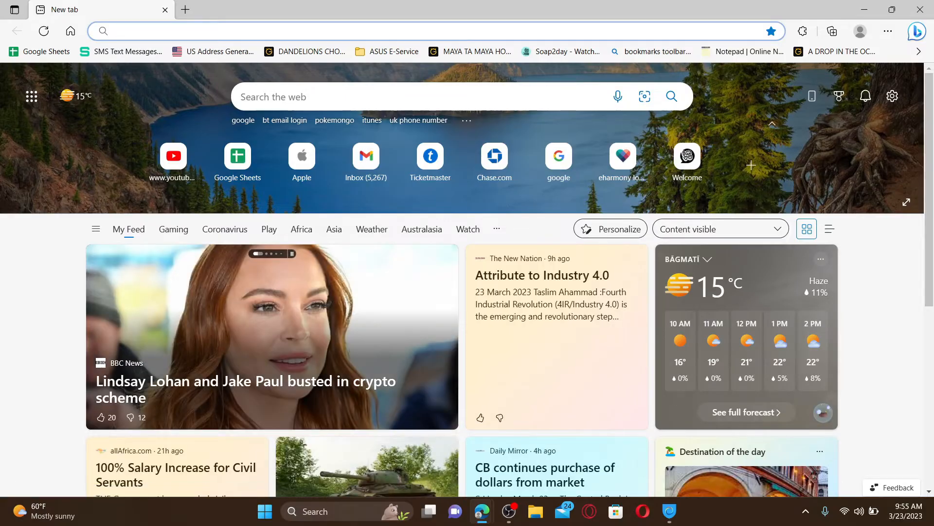
{"action": "type", "text": "www.rbcroyalbank.com/personal.html"}
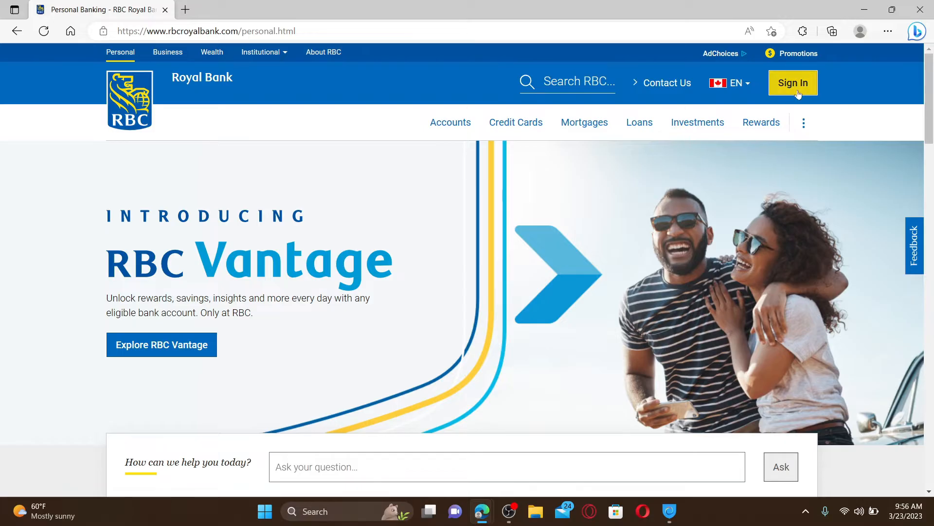
- Use the yellow Sign In button to reach the Secure Sign-In page
{"action": "left_click", "coordinate": [792, 83]}
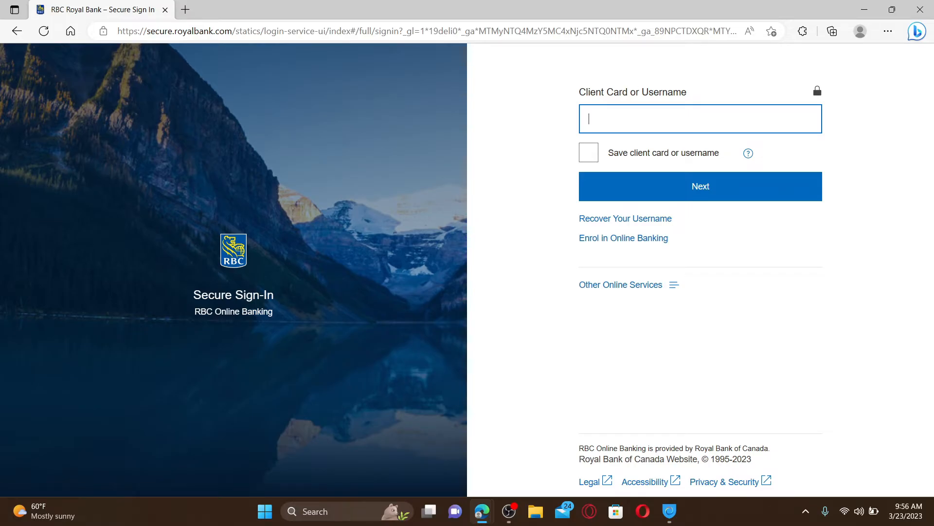
{"action": "type", "text": "Ru"}
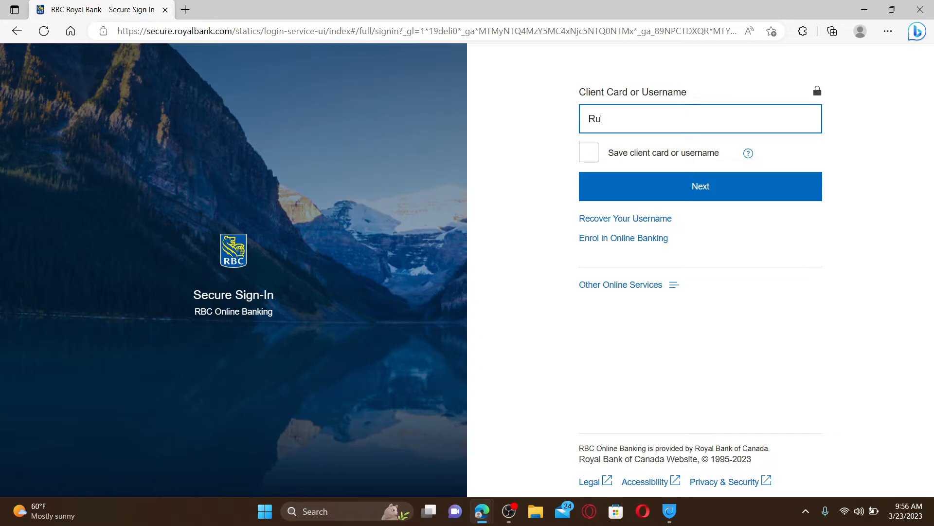
{"action": "type", "text": "padul"}
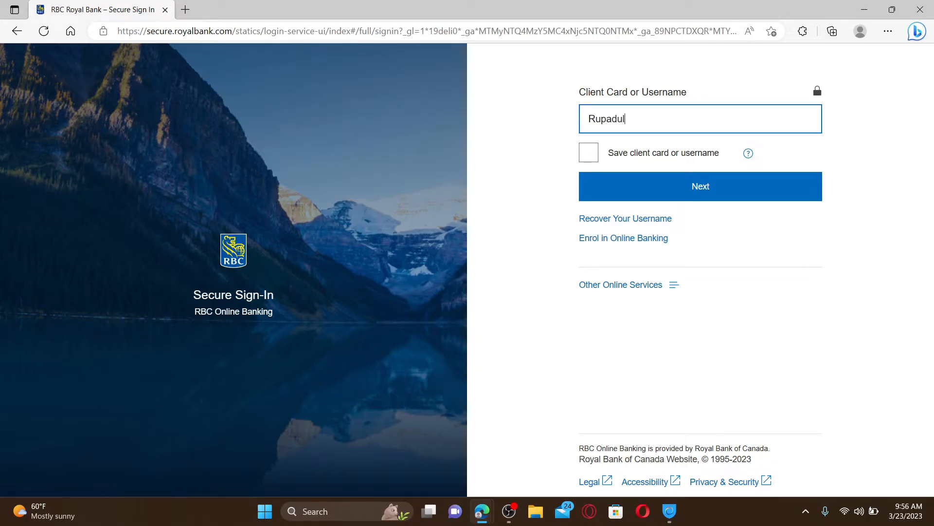
{"action": "type", "text": "al"}
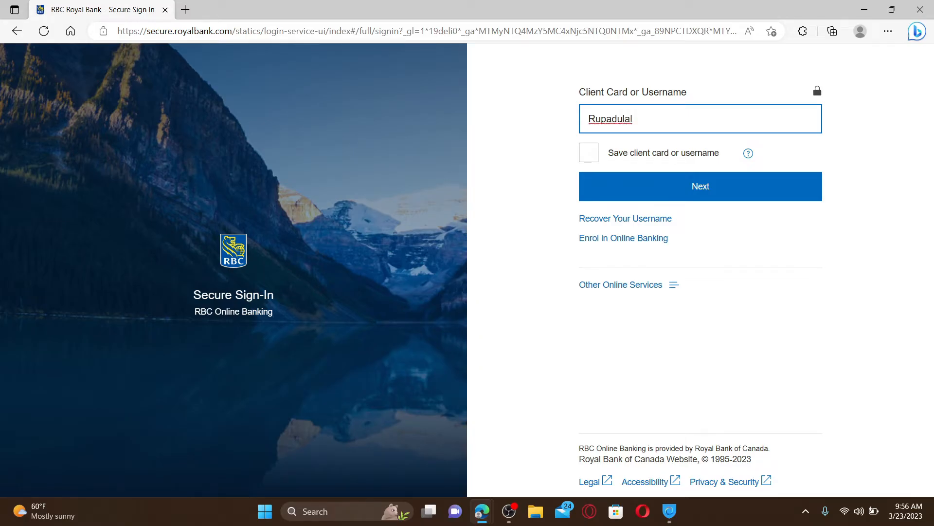
{"action": "type", "text": "12"}
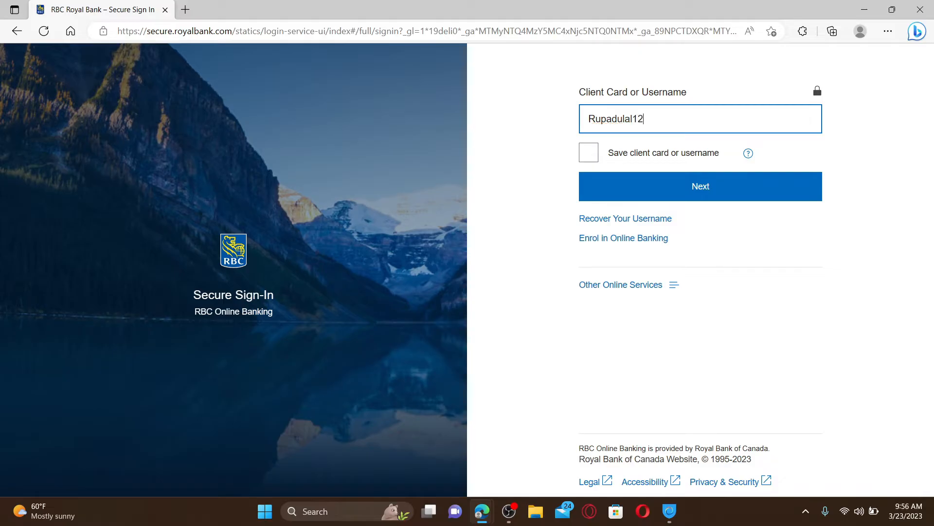
{"action": "type", "text": "3"}
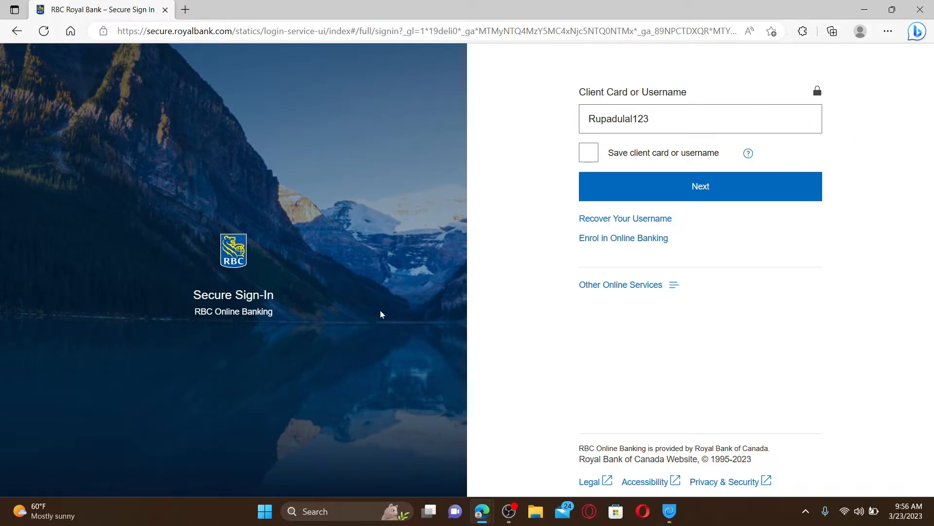
{"action": "mouse_move", "coordinate": [623, 237]}
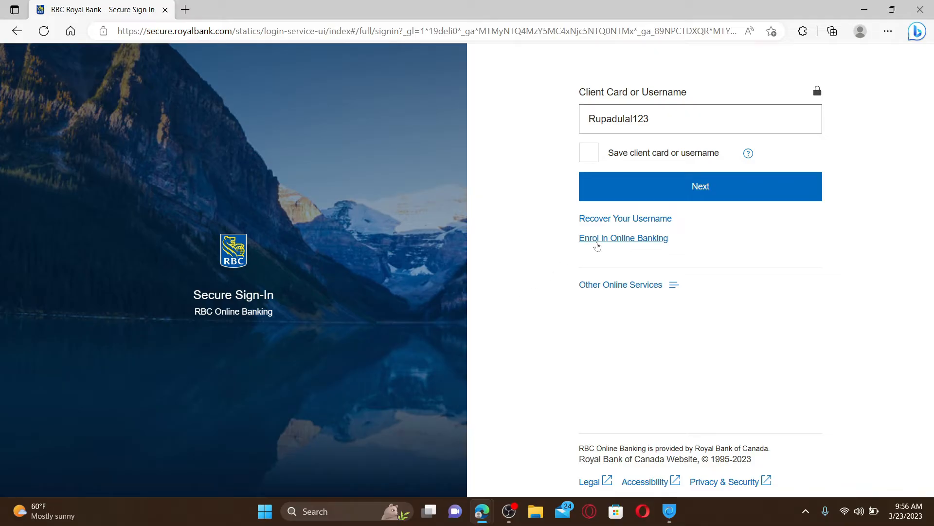
{"action": "mouse_move", "coordinate": [618, 243]}
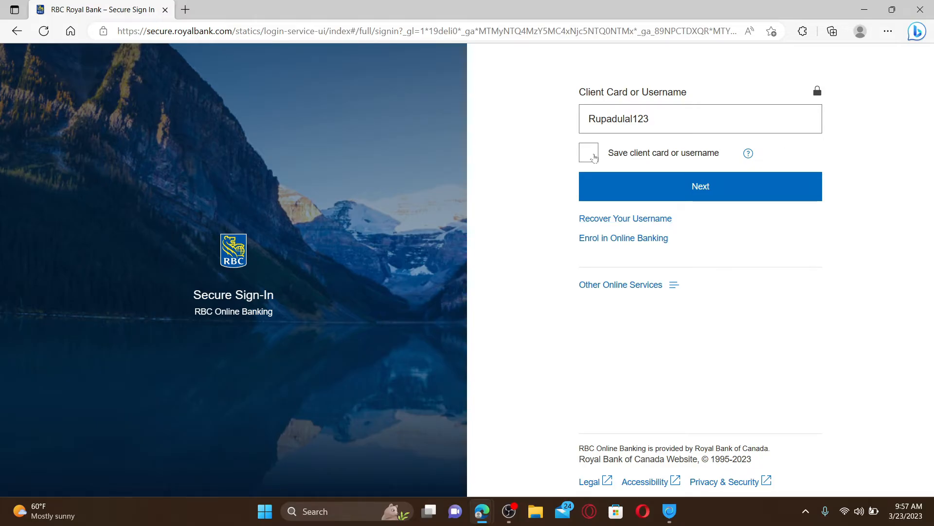
- Toggle 'Save client card or username' on then off, and continue with Next to the password step
{"action": "left_click", "coordinate": [589, 153]}
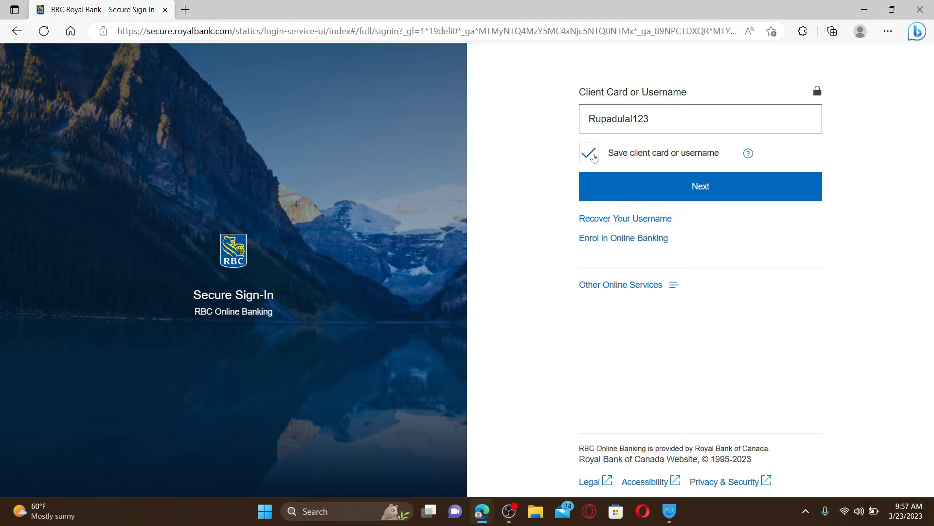
{"action": "left_click", "coordinate": [588, 153]}
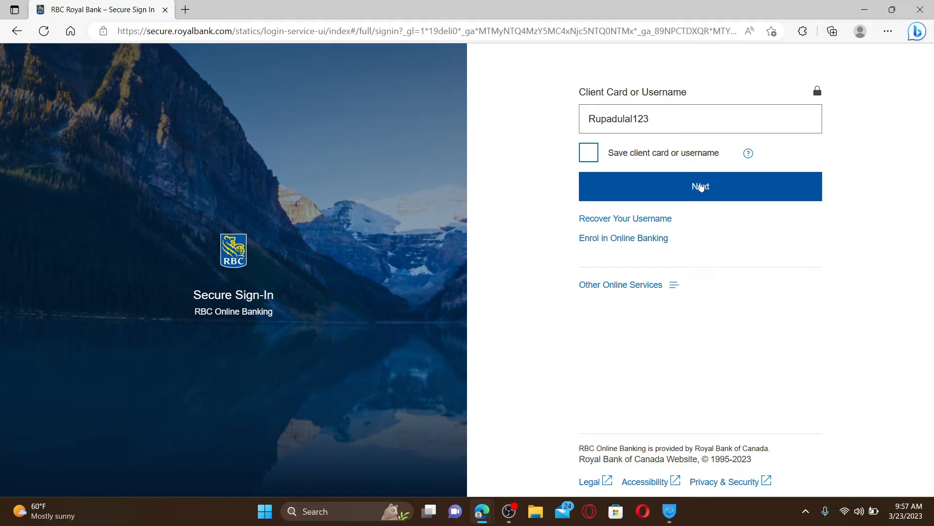
{"action": "left_click", "coordinate": [700, 186]}
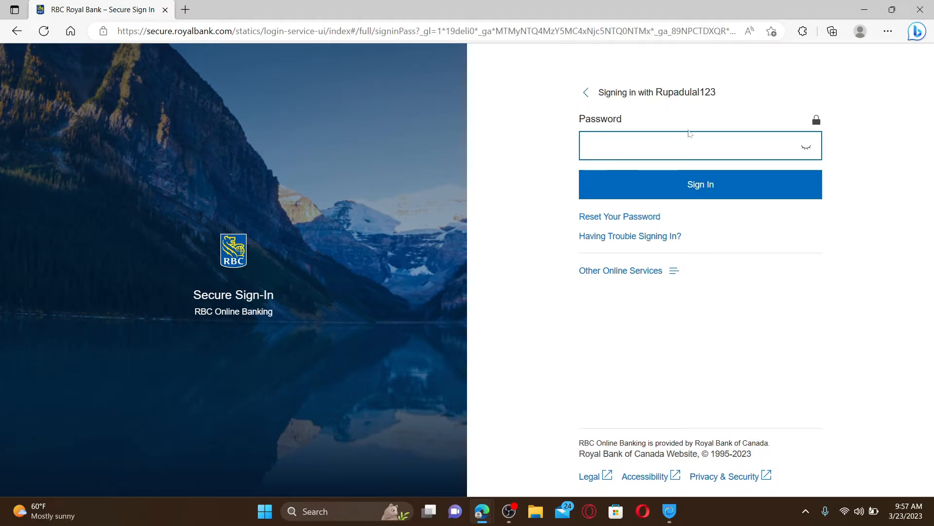